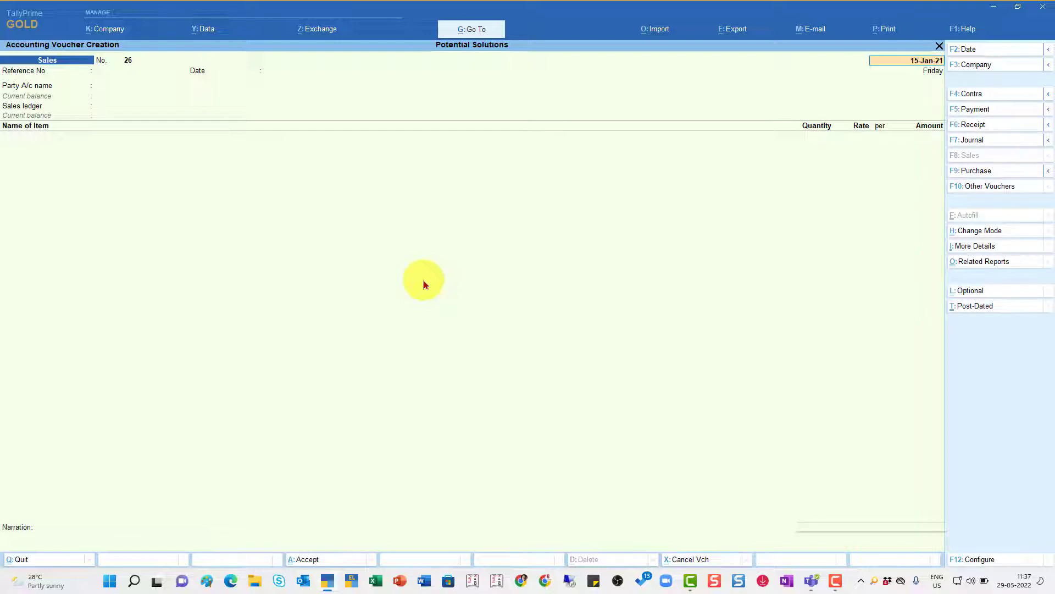
pyautogui.moveTo(457, 257)
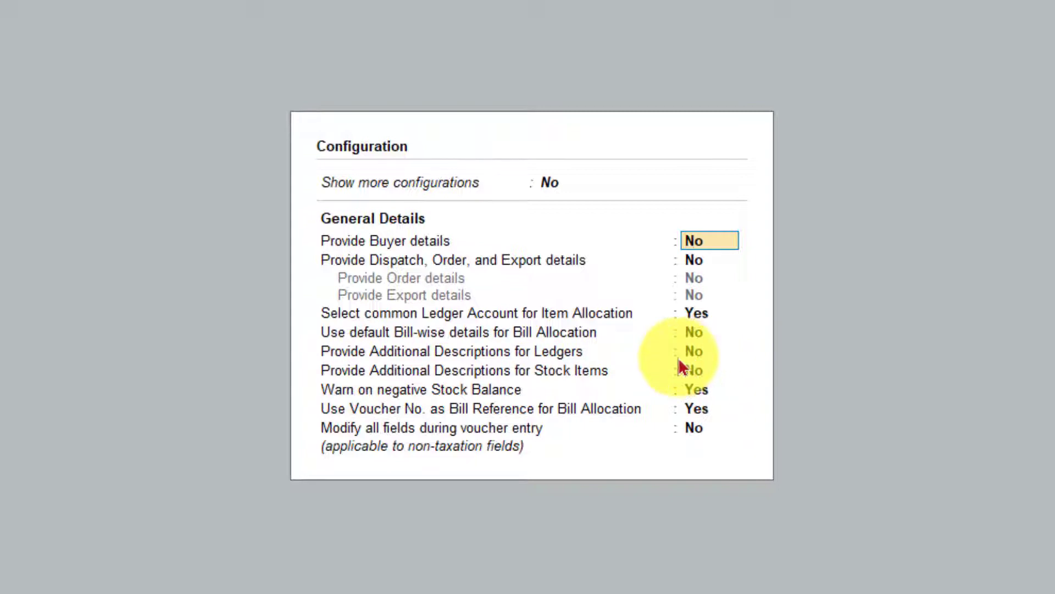
pyautogui.moveTo(794, 387)
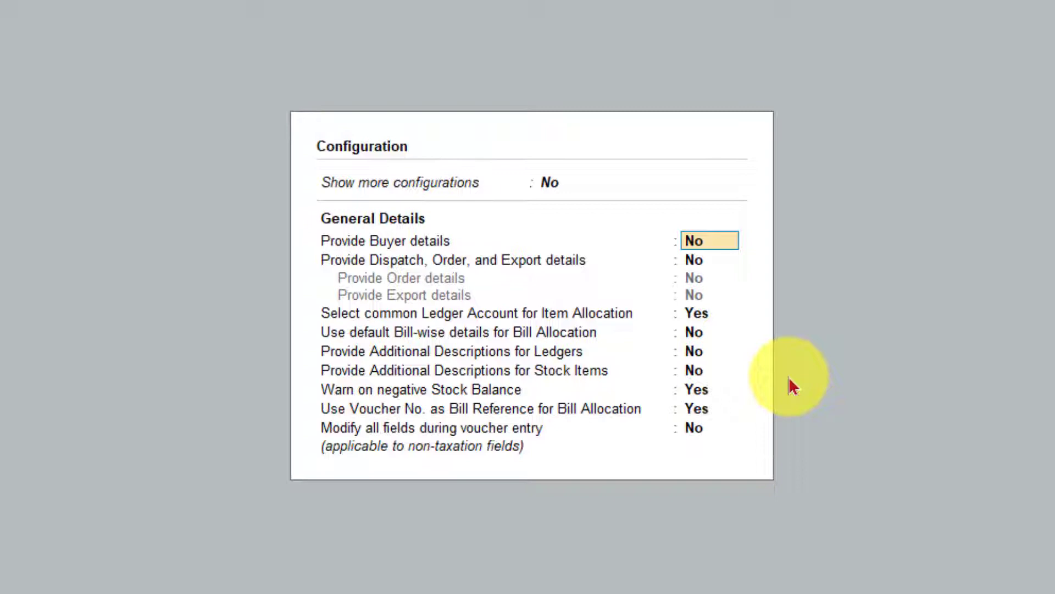
# Step: In F12 Configure, set Provide Additional Descriptions for Ledgers to Yes and accept with Ctrl+A
pyautogui.click(709, 241)
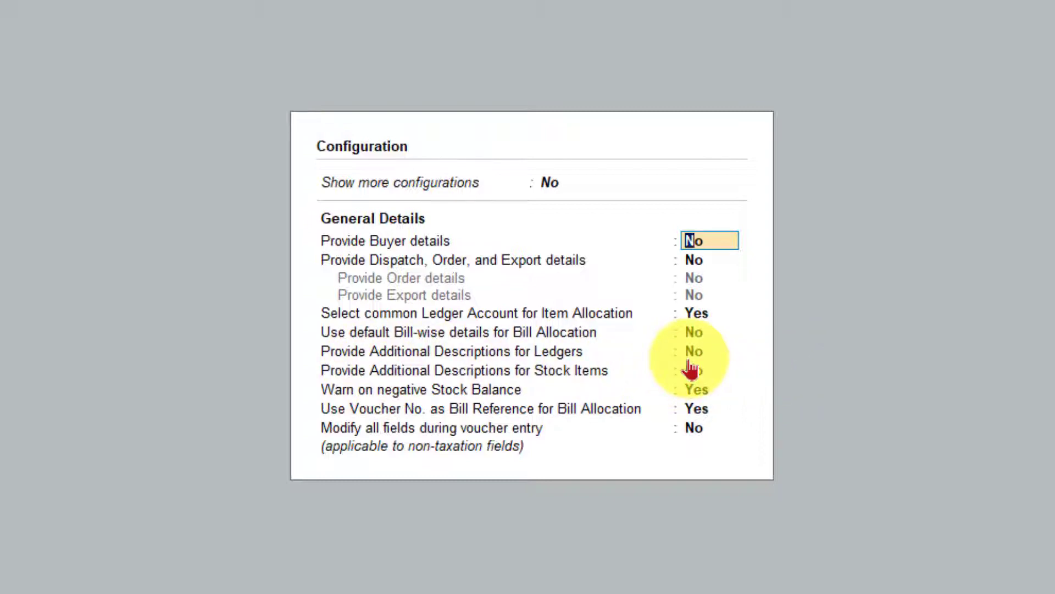
pyautogui.moveTo(793, 390)
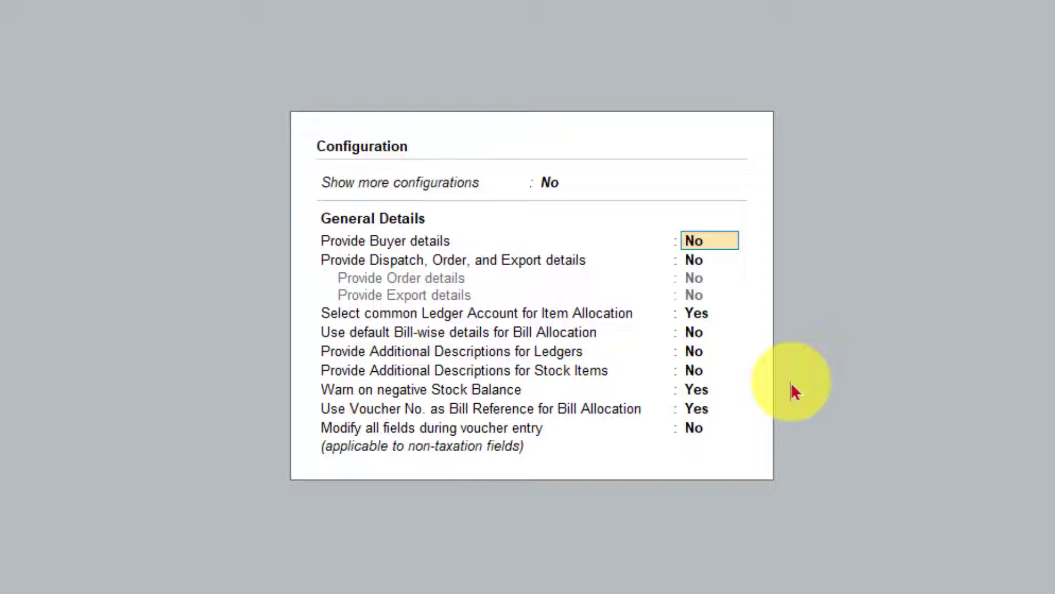
pyautogui.click(709, 241)
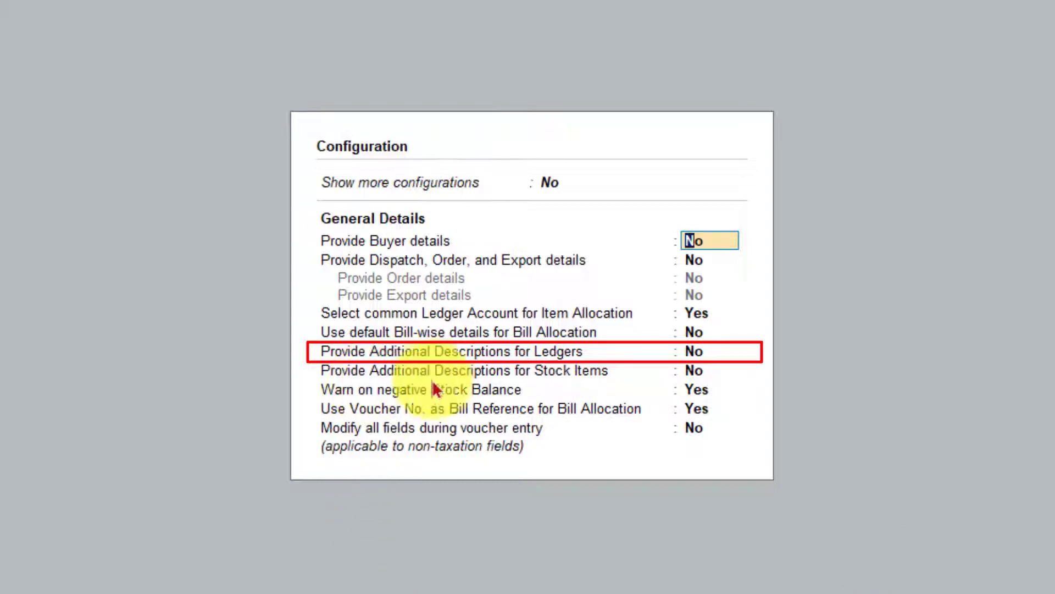
pyautogui.moveTo(670, 351)
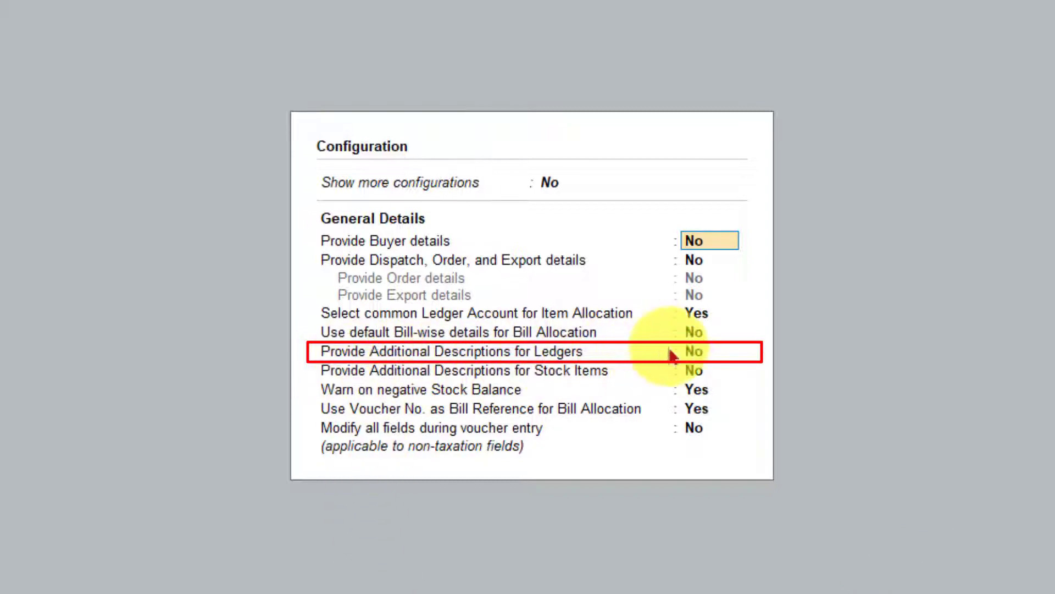
pyautogui.moveTo(697, 371)
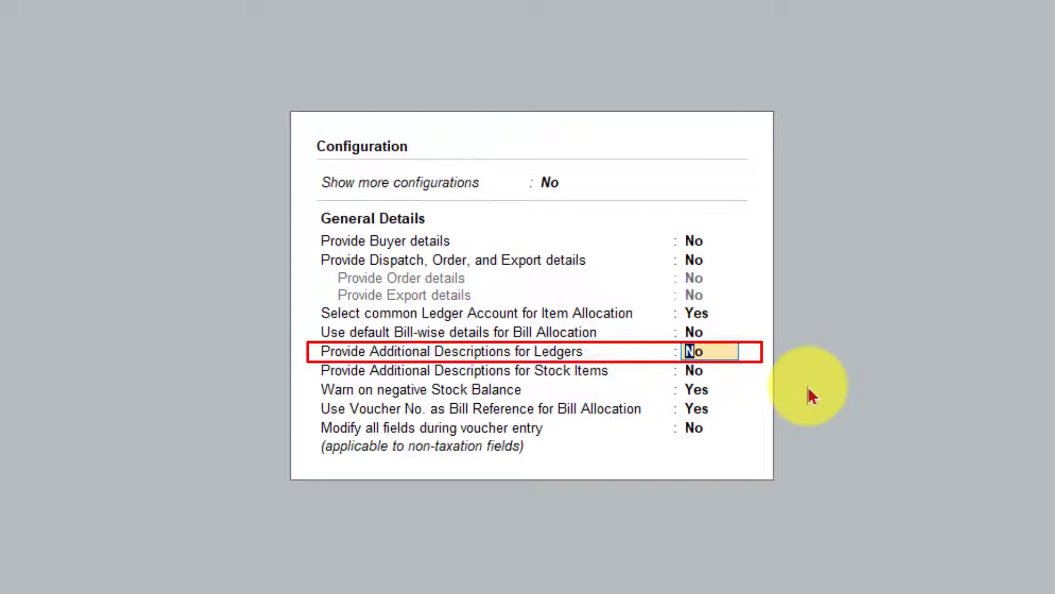
pyautogui.write('y')
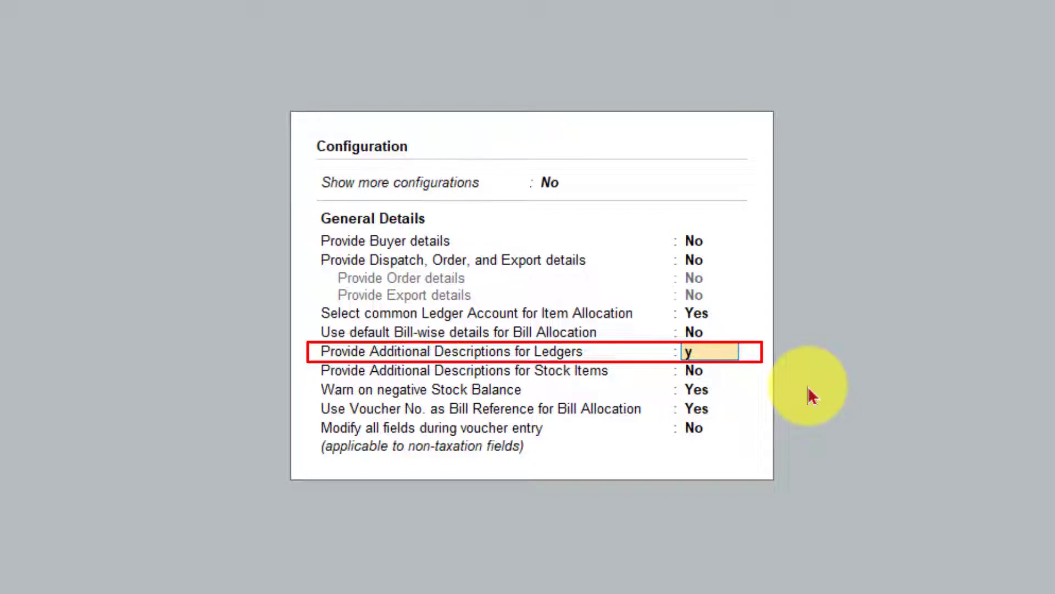
pyautogui.press('ctrl+a')
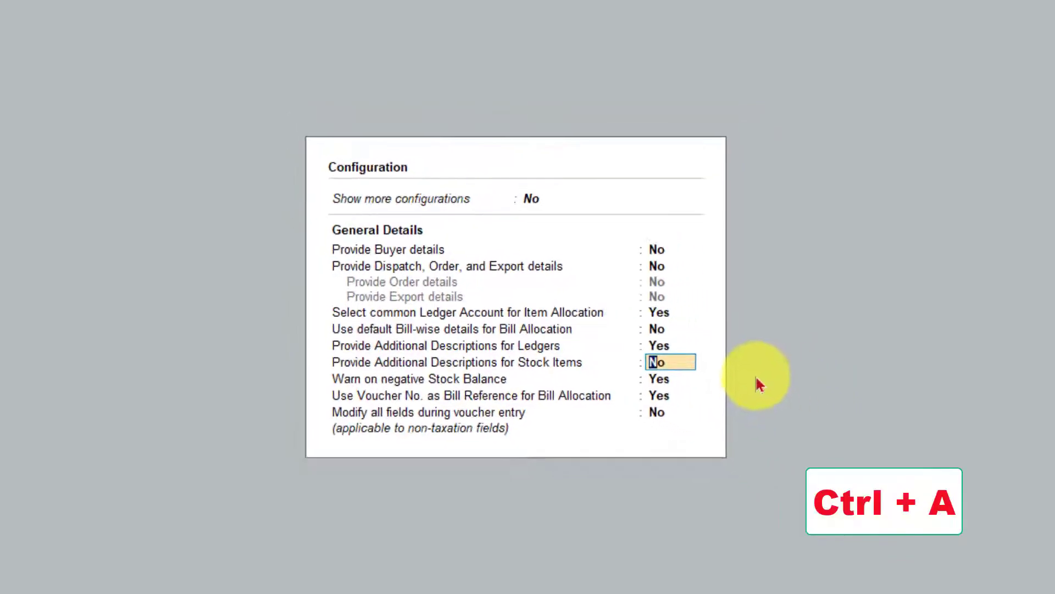
pyautogui.press('ctrl+a')
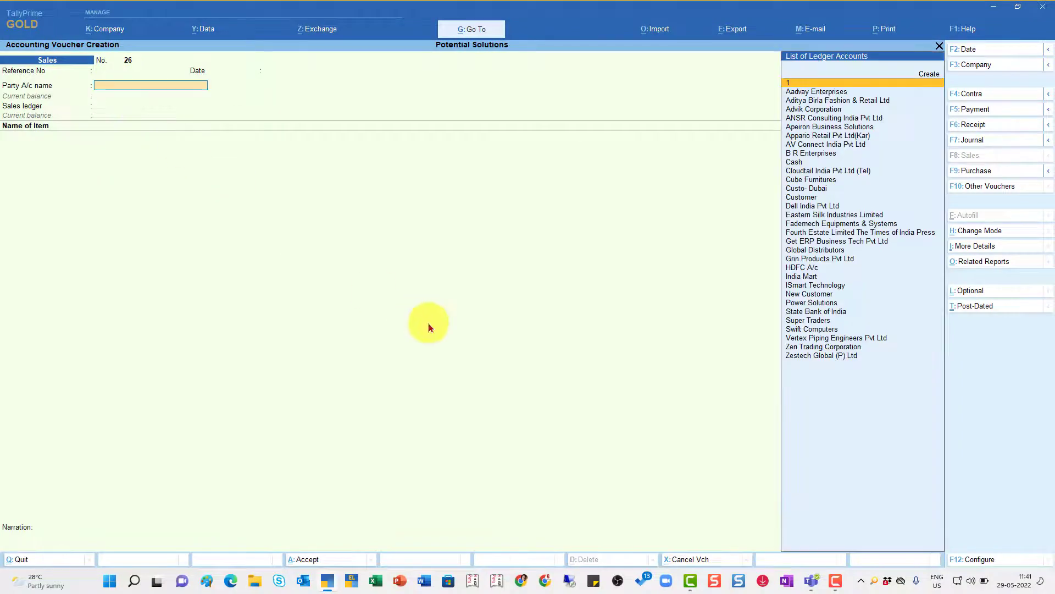
# Step: Select India Mart as the Party A/c name from the List of Ledger Accounts
pyautogui.click(801, 276)
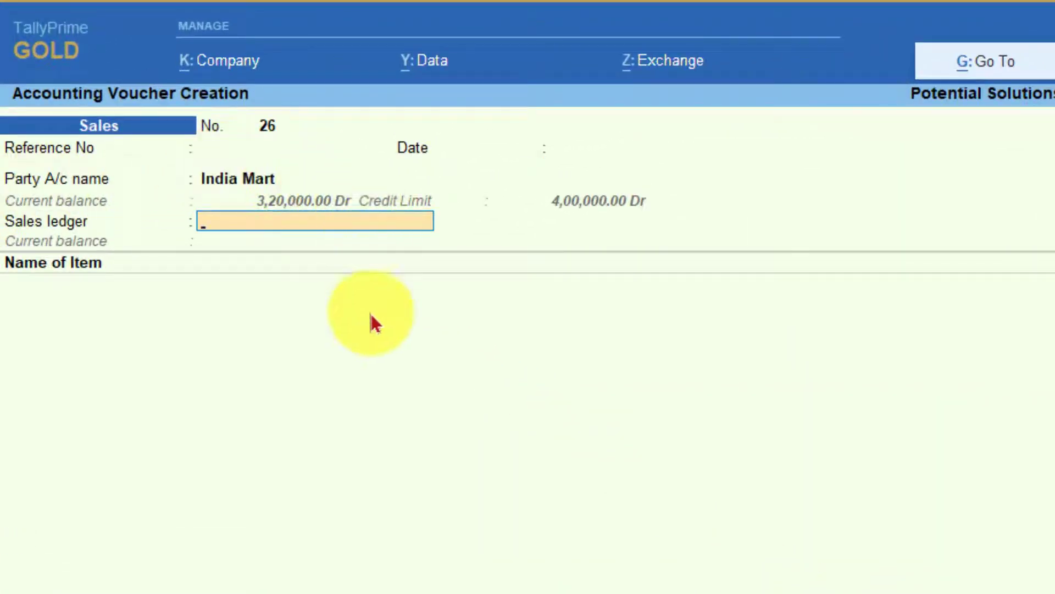
pyautogui.moveTo(174, 350)
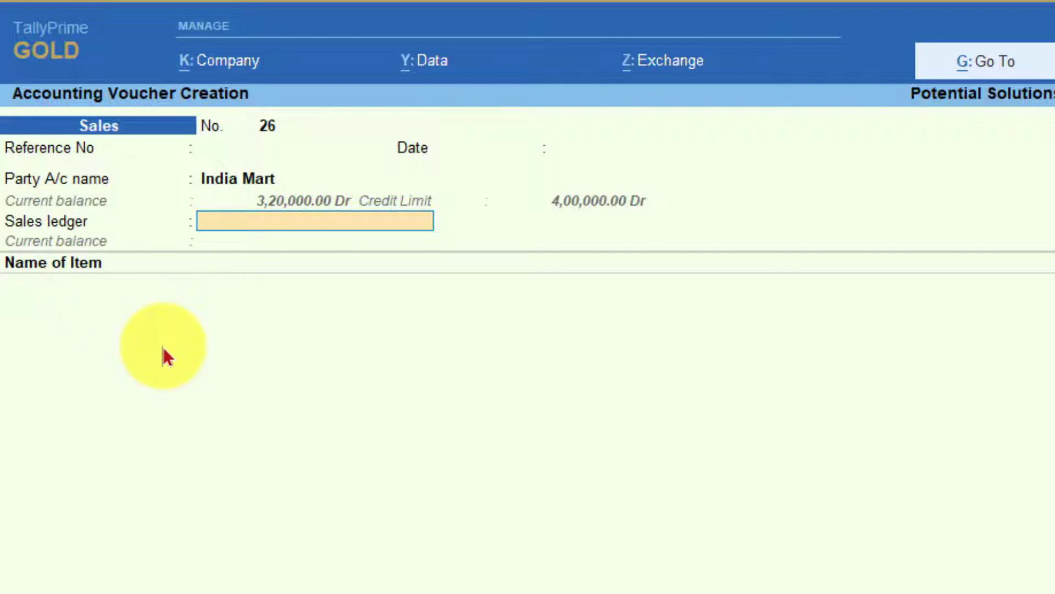
pyautogui.click(314, 220)
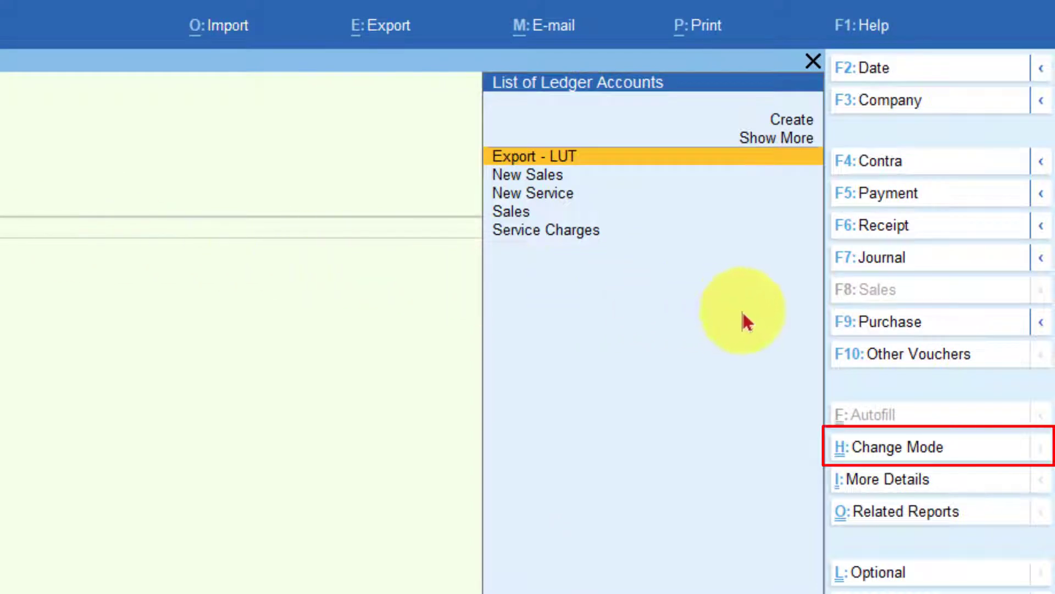
pyautogui.moveTo(889, 464)
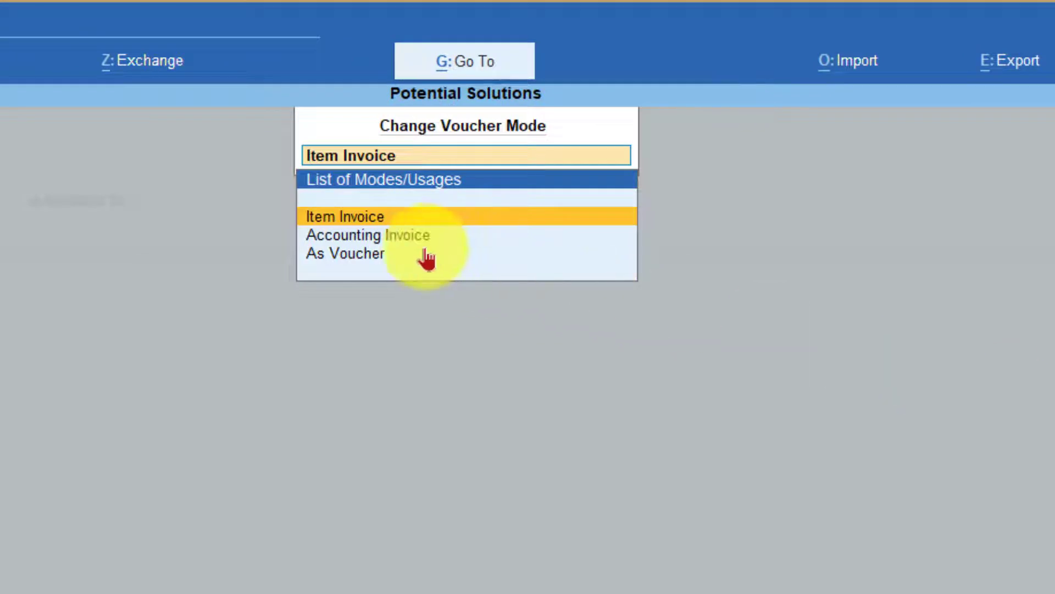
pyautogui.moveTo(415, 290)
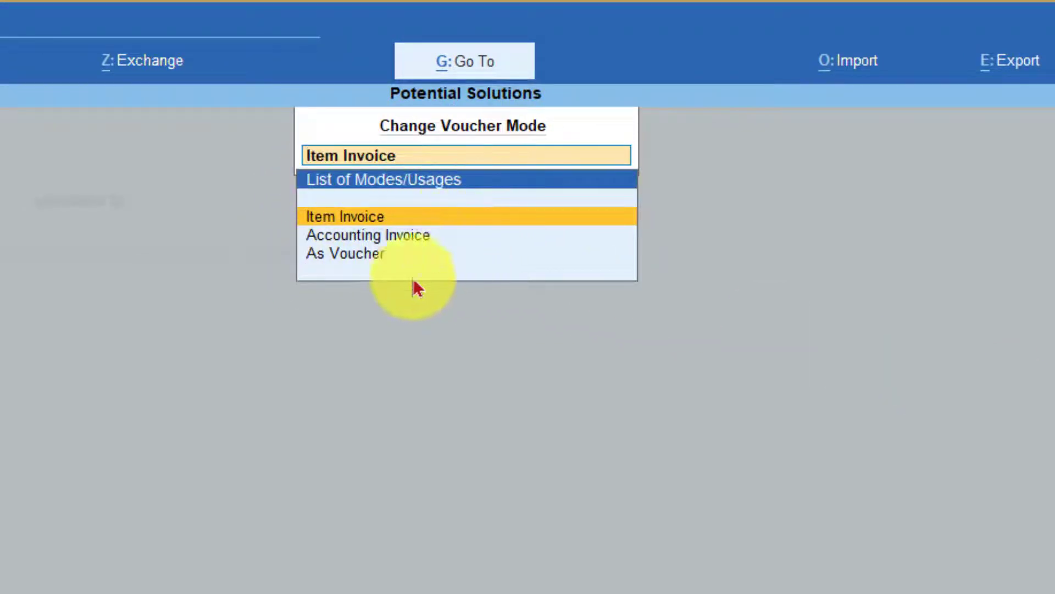
pyautogui.moveTo(190, 241)
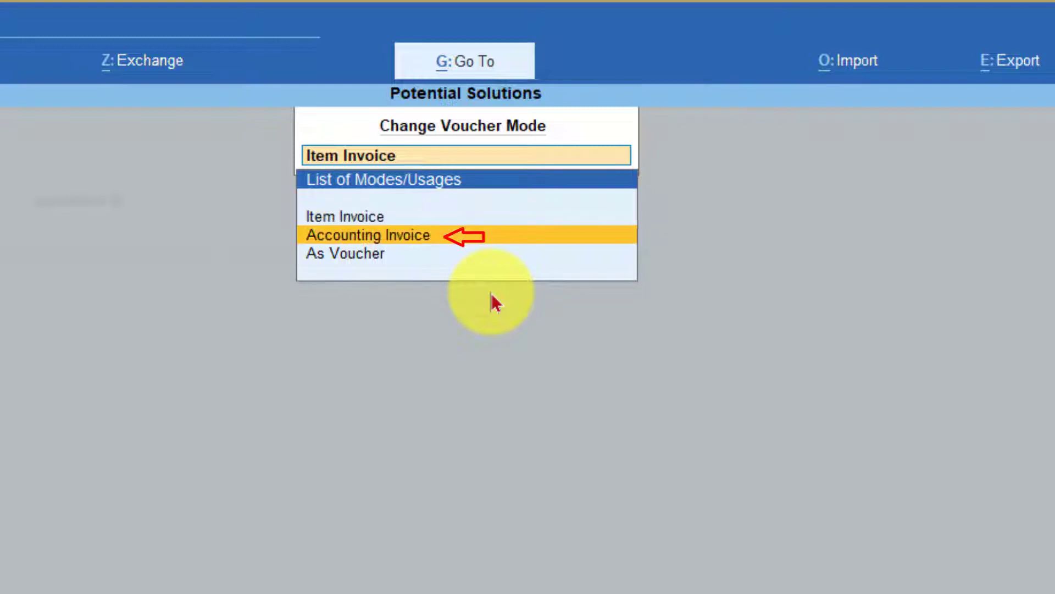
# Step: Change the voucher mode to Accounting Invoice via H: Change Mode
pyautogui.click(367, 235)
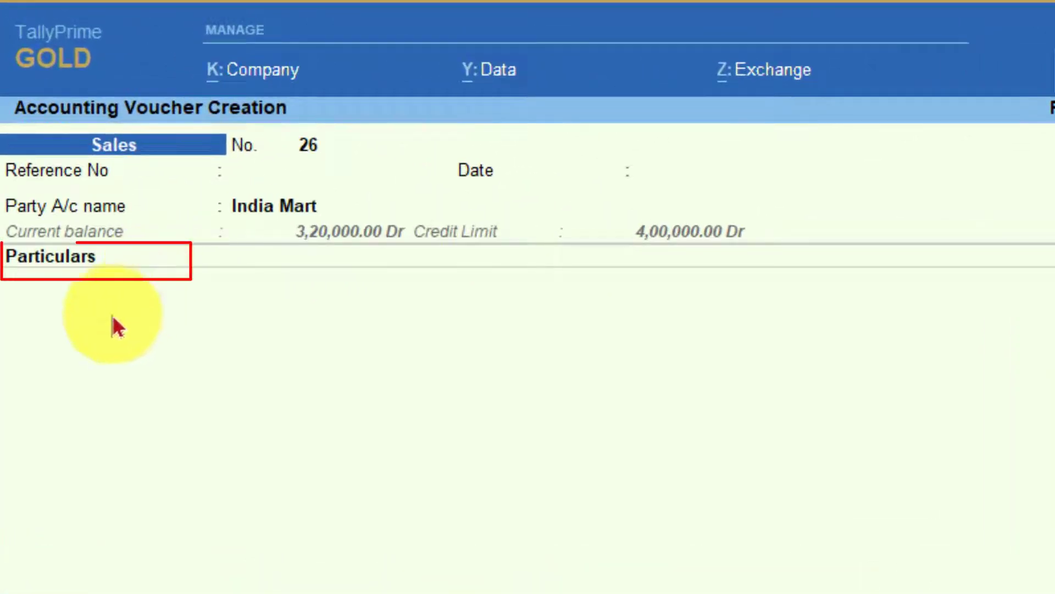
pyautogui.moveTo(104, 272)
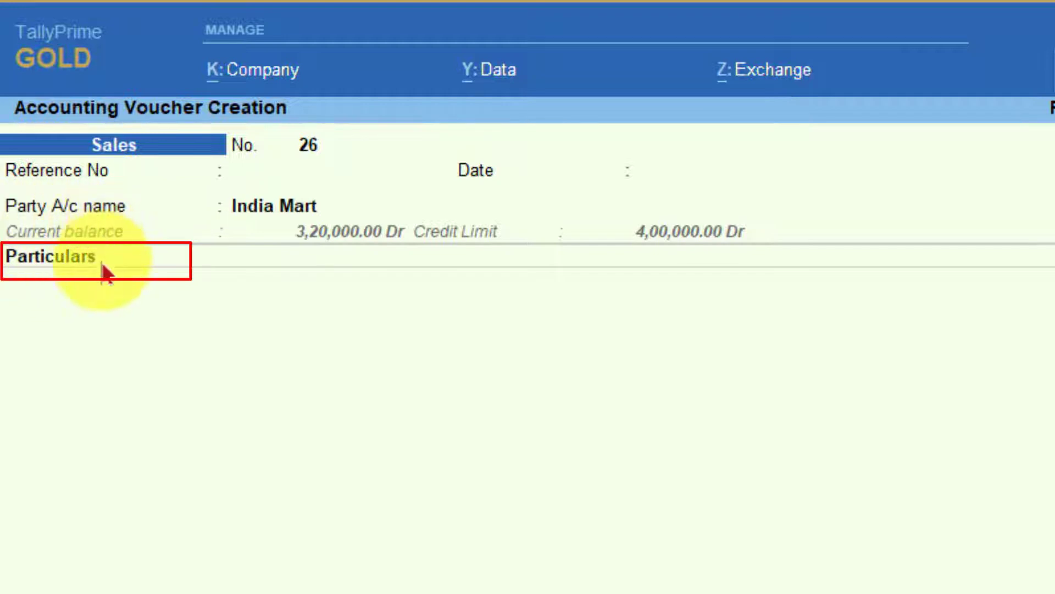
pyautogui.moveTo(58, 286)
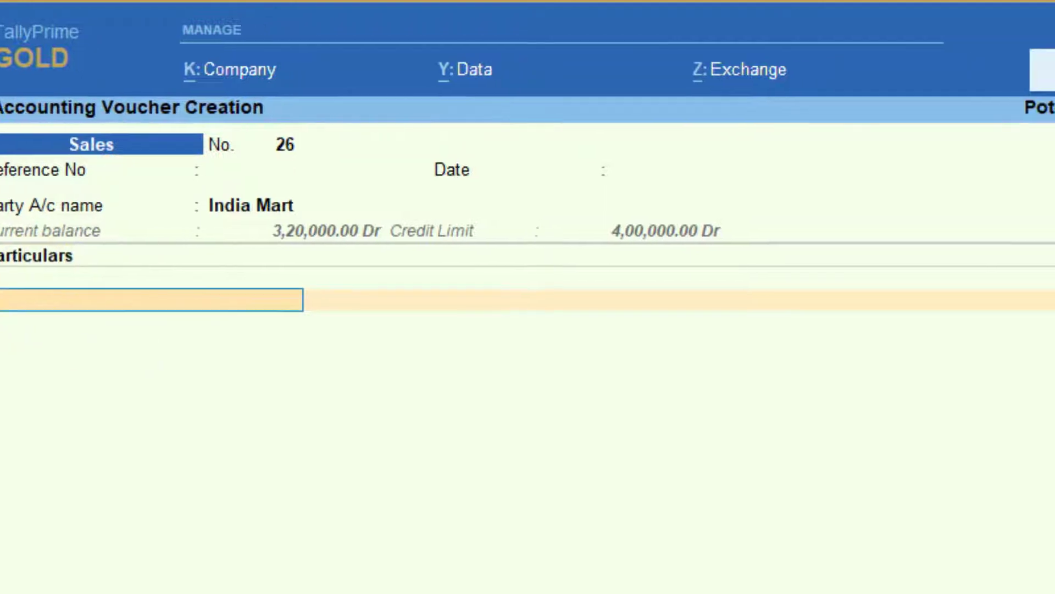
# Step: Select Service Charges as the ledger on the first Particulars line
pyautogui.click(148, 298)
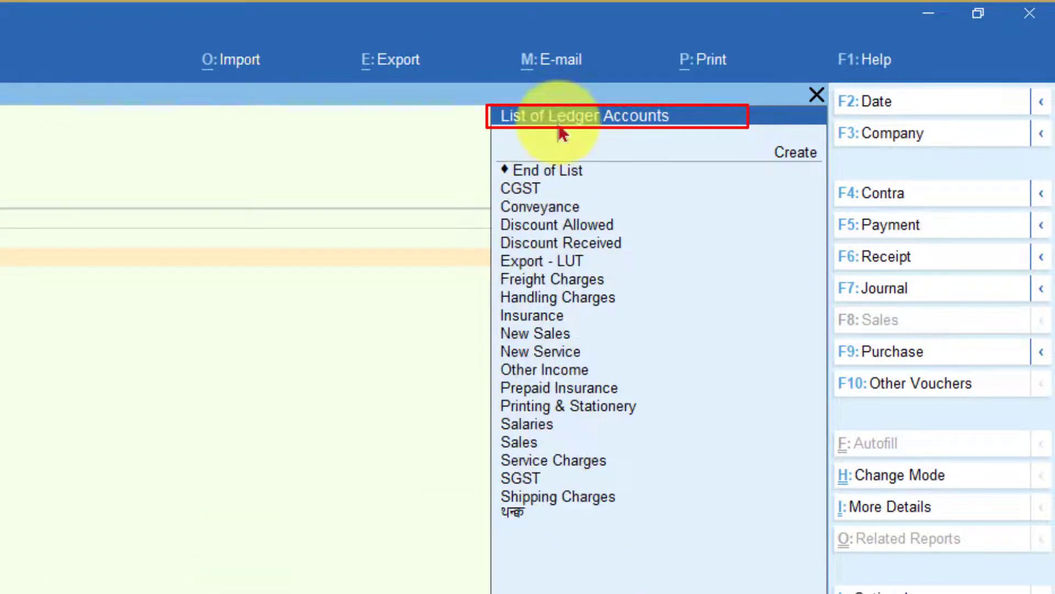
pyautogui.moveTo(552, 282)
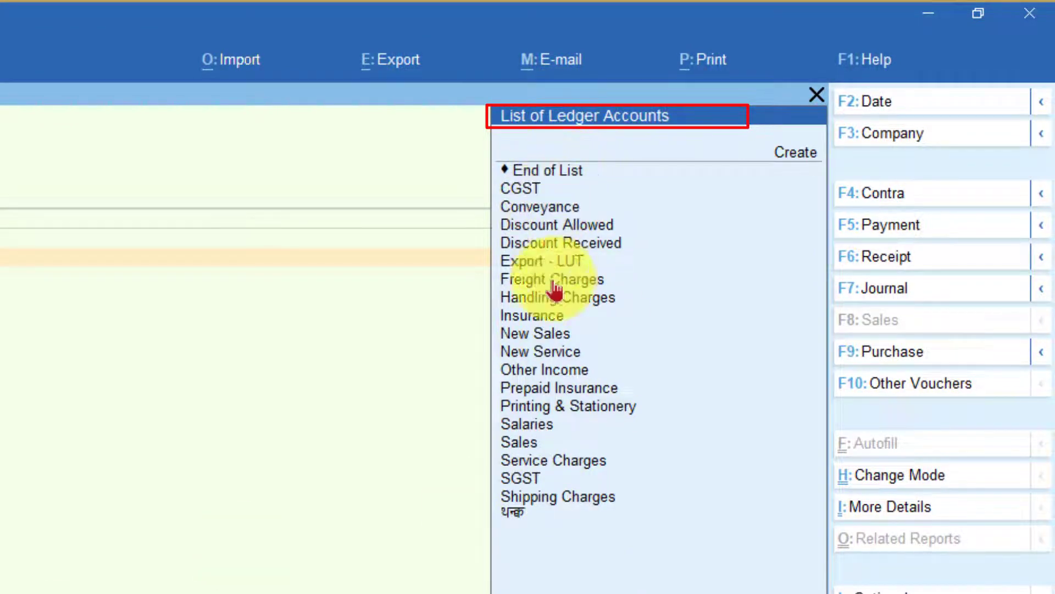
pyautogui.moveTo(535, 521)
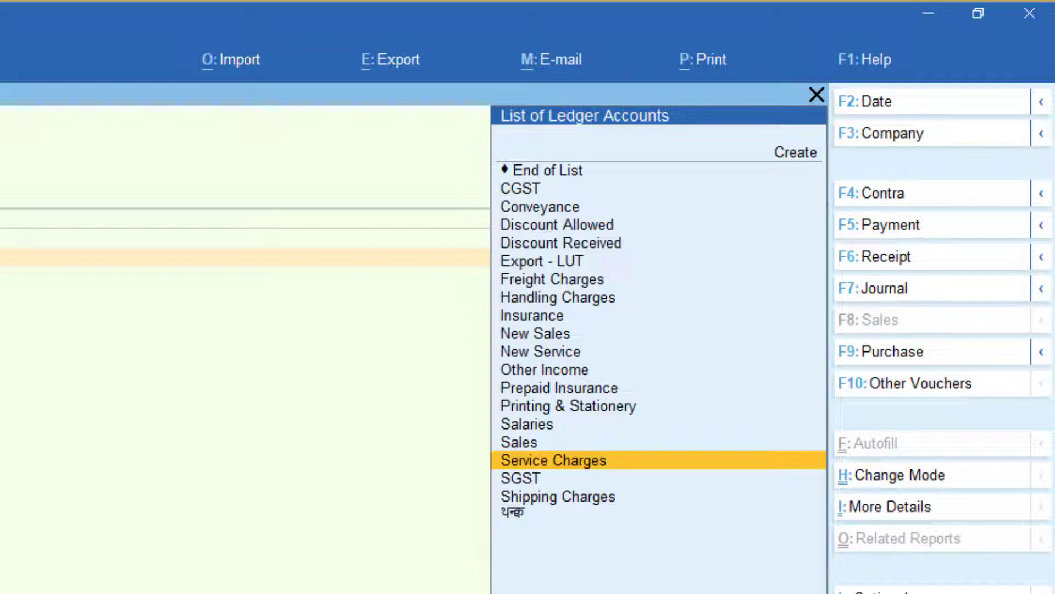
pyautogui.moveTo(568, 478)
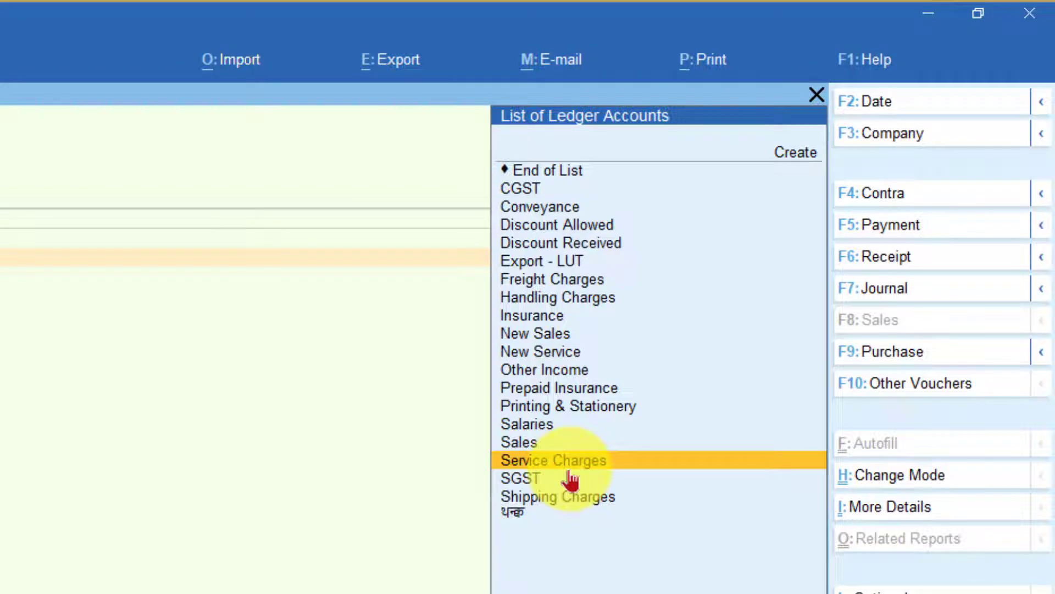
pyautogui.click(553, 459)
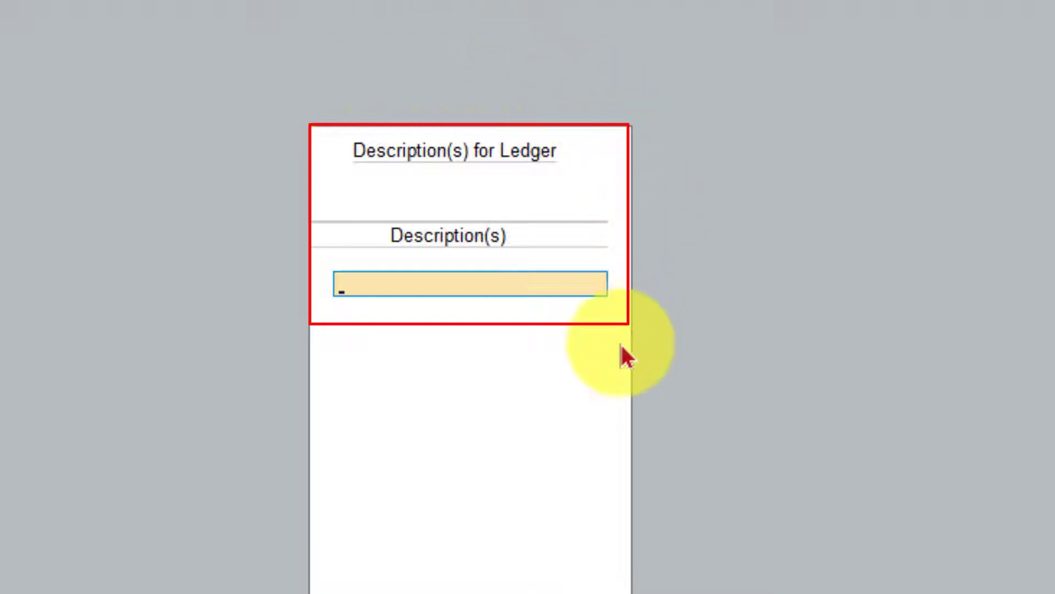
pyautogui.moveTo(616, 205)
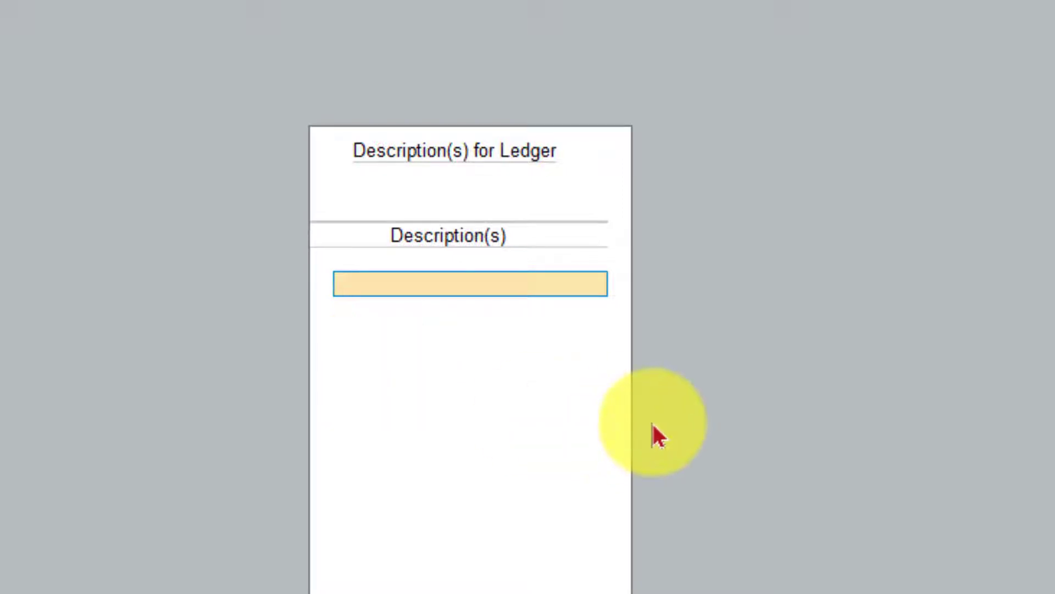
# Step: Enter the ledger description 'Accounting Charges for the Year 2021-22' and close the description box
pyautogui.write('Accounting Charges')
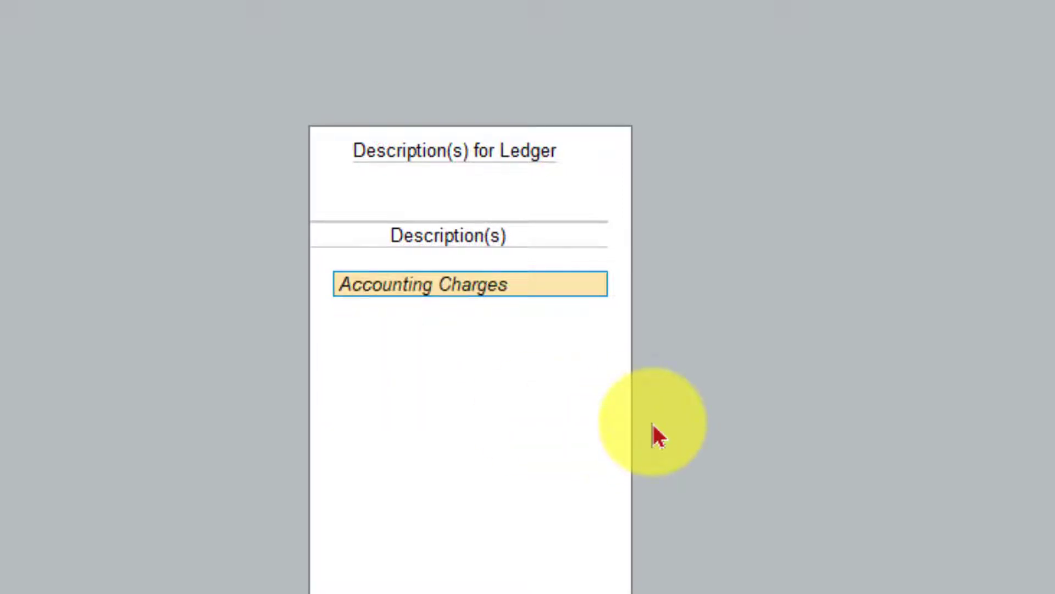
pyautogui.write('for the Year')
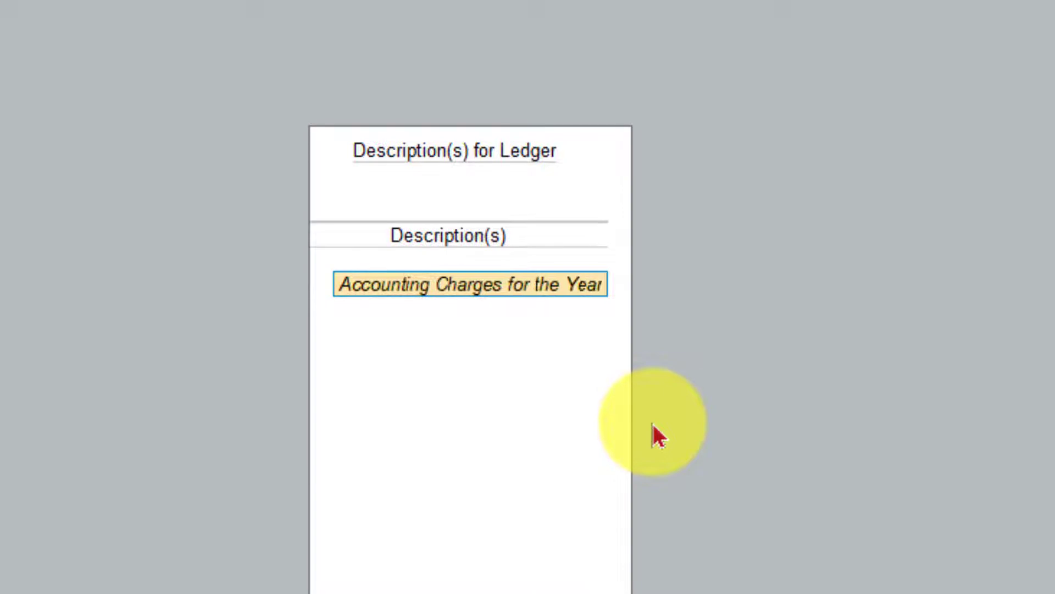
pyautogui.write('2021-22')
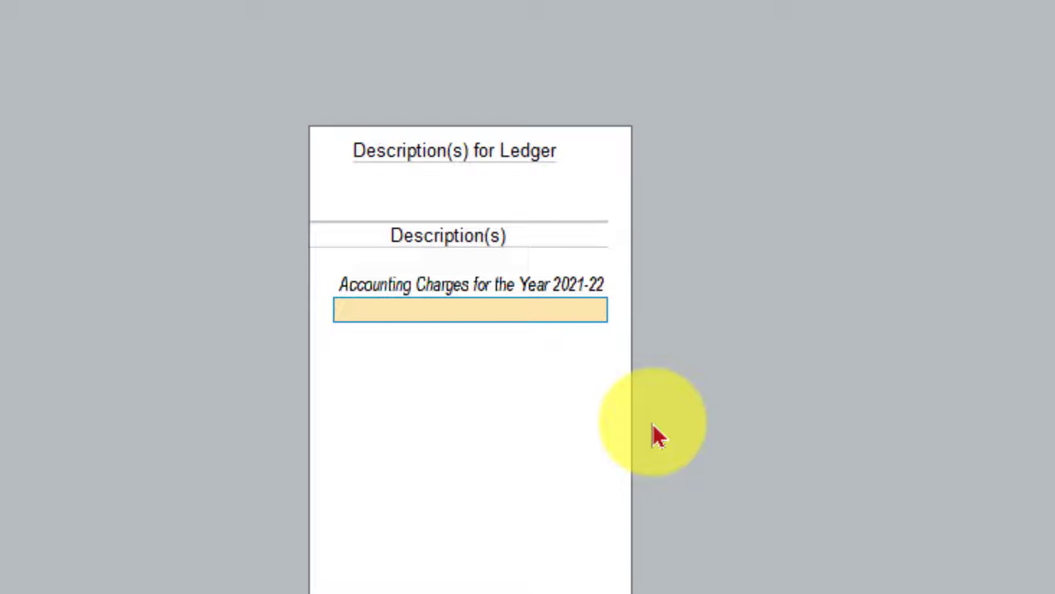
pyautogui.click(469, 310)
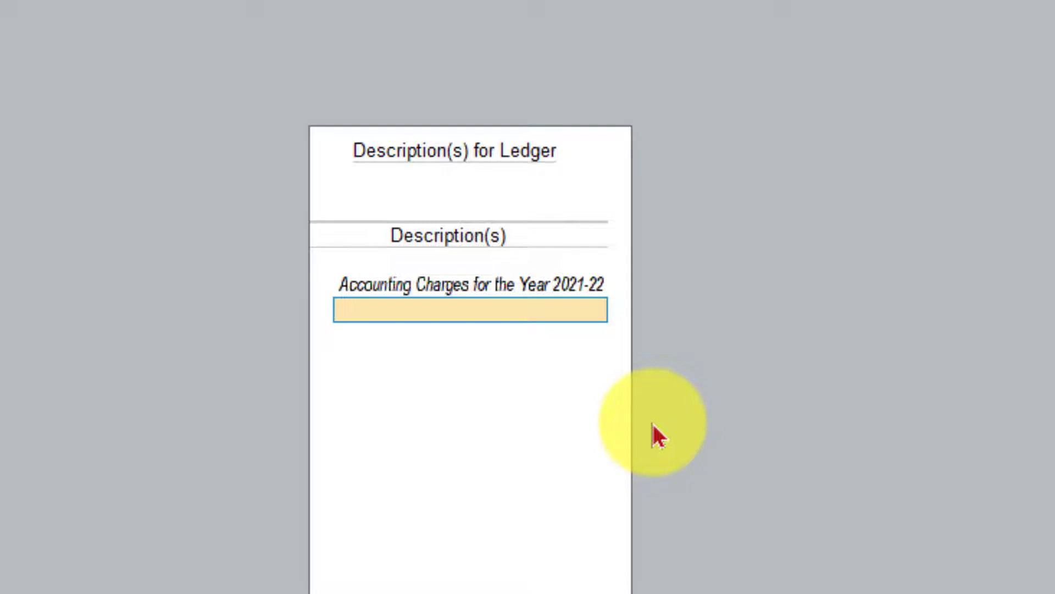
pyautogui.click(470, 310)
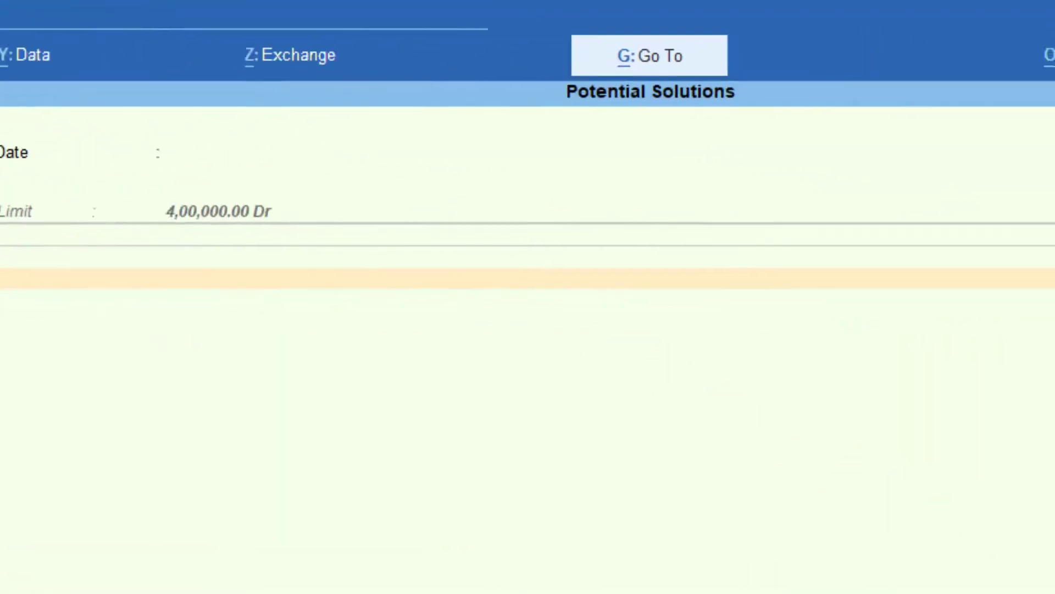
# Step: Enter 25000 as the Service Charges amount and record it as a New Ref in Bill-wise Details
pyautogui.click(649, 55)
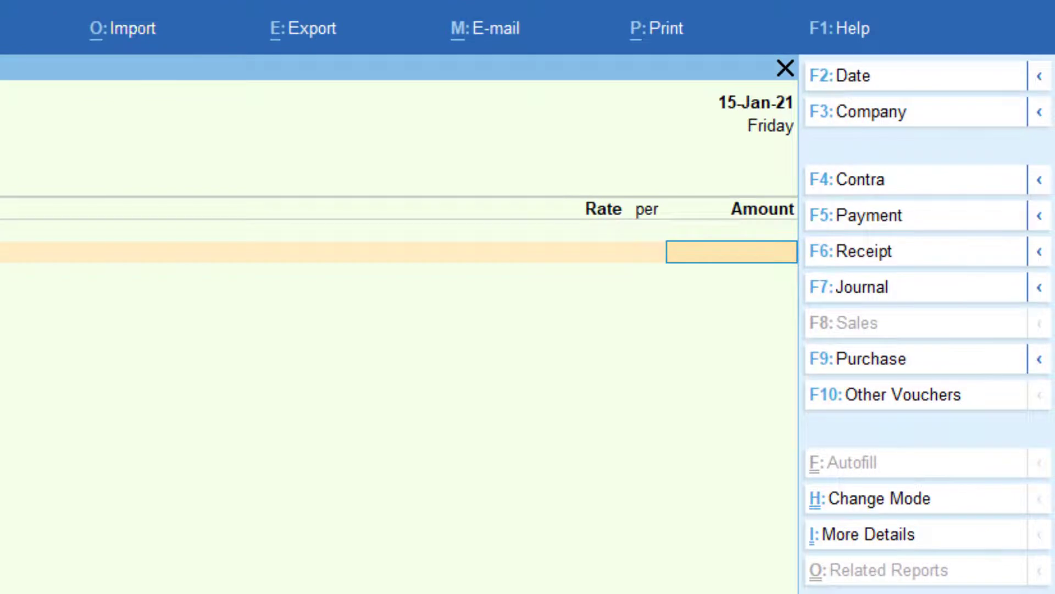
pyautogui.write('250000.00')
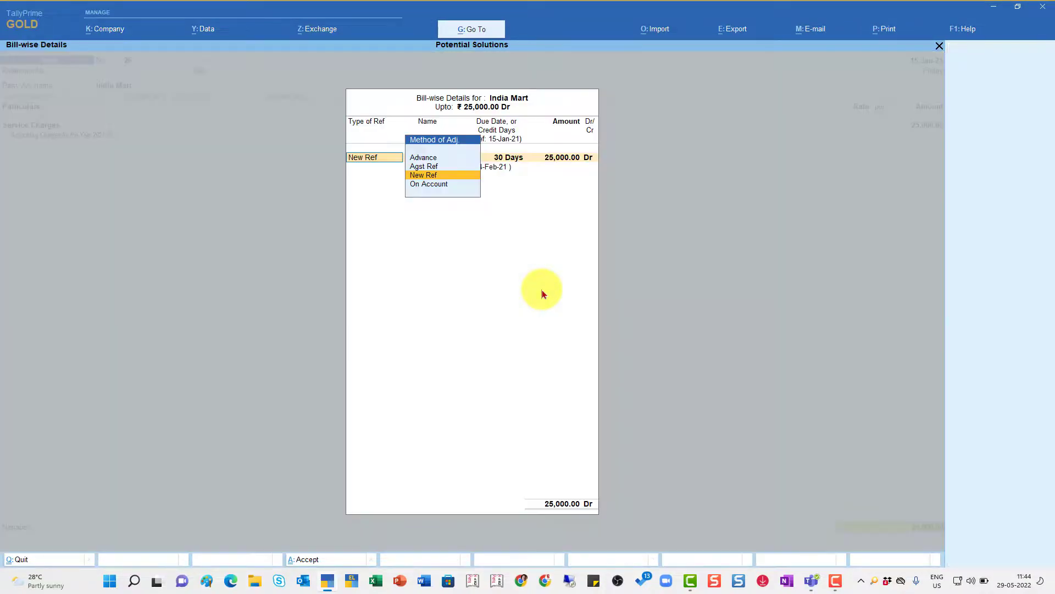
pyautogui.click(424, 175)
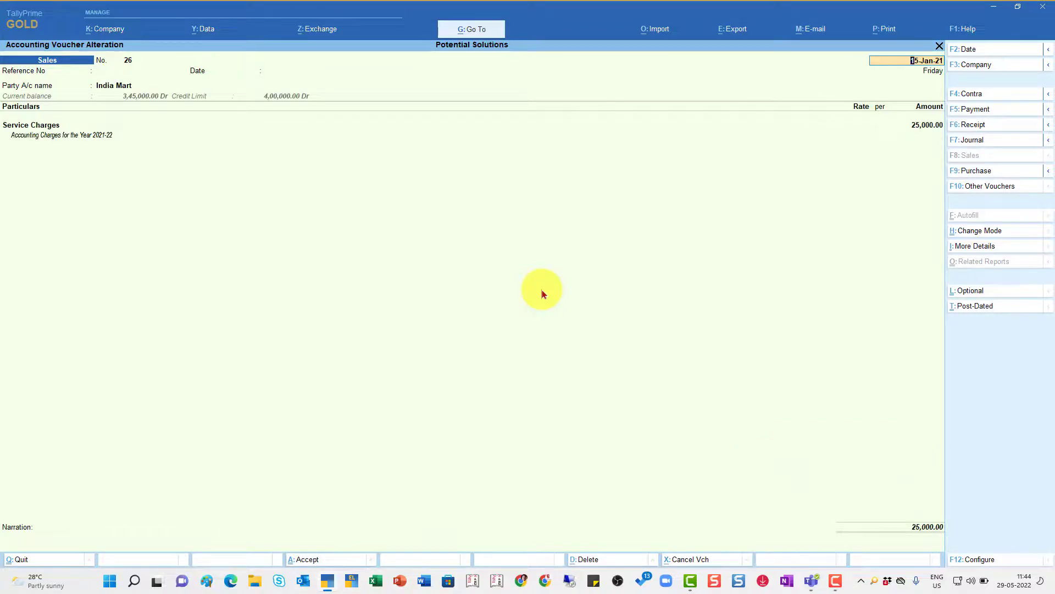
pyautogui.moveTo(660, 298)
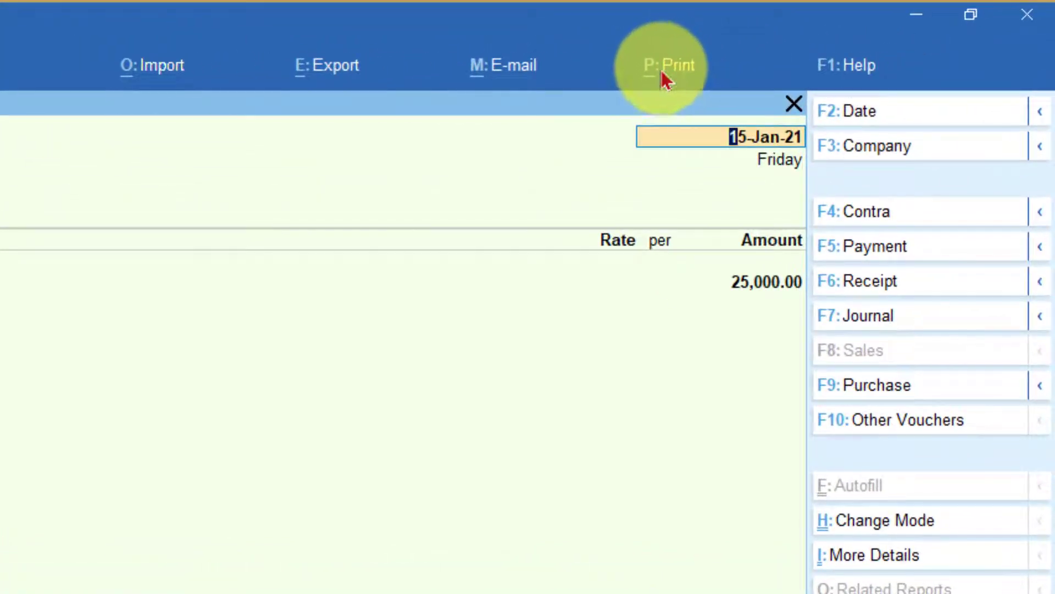
# Step: Choose P: Print > Current and bring up the invoice print configuration list
pyautogui.click(667, 65)
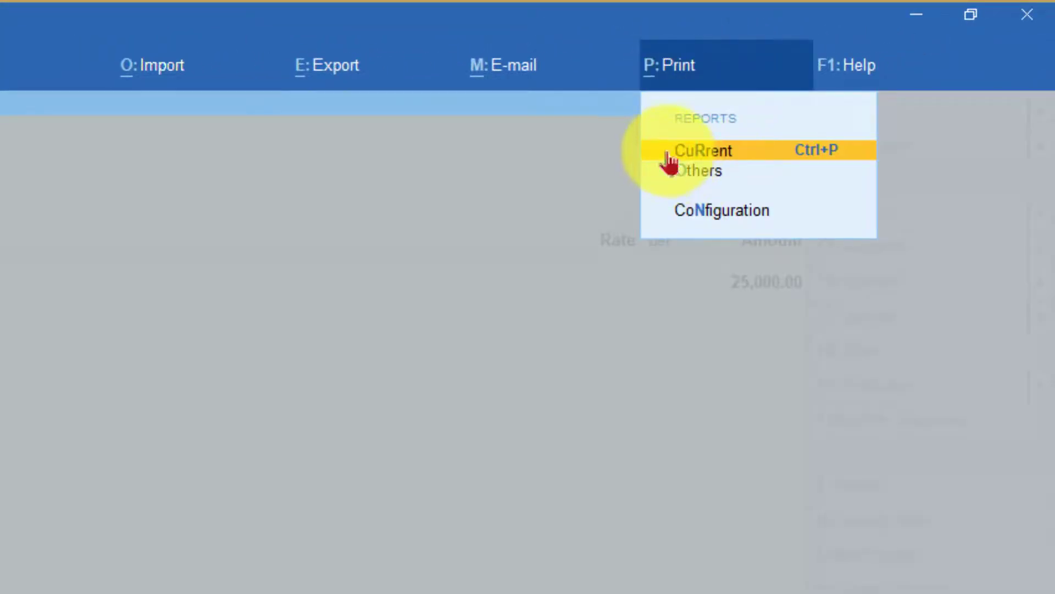
pyautogui.moveTo(685, 193)
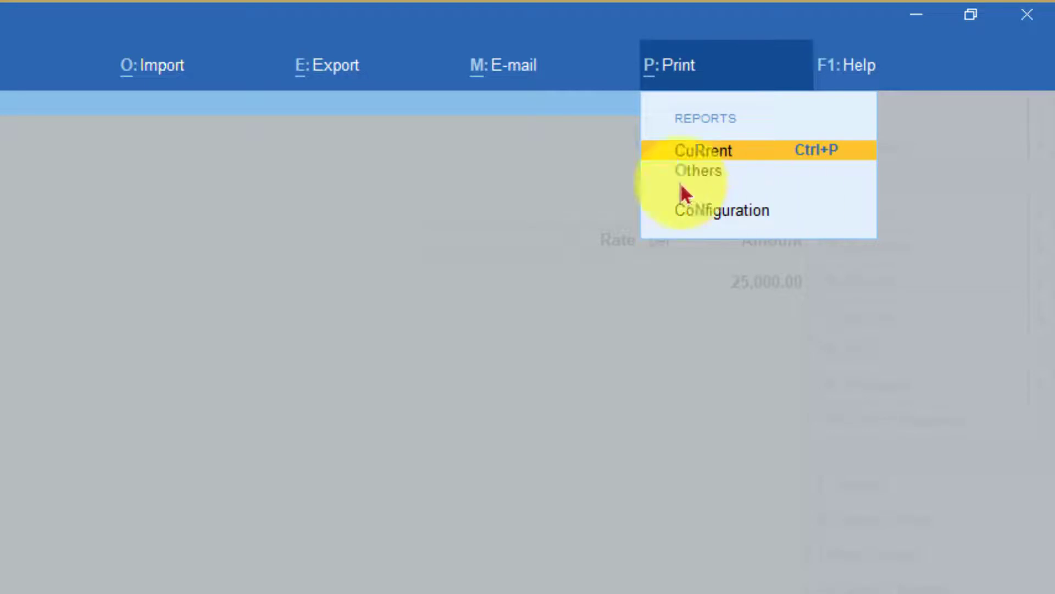
pyautogui.click(703, 149)
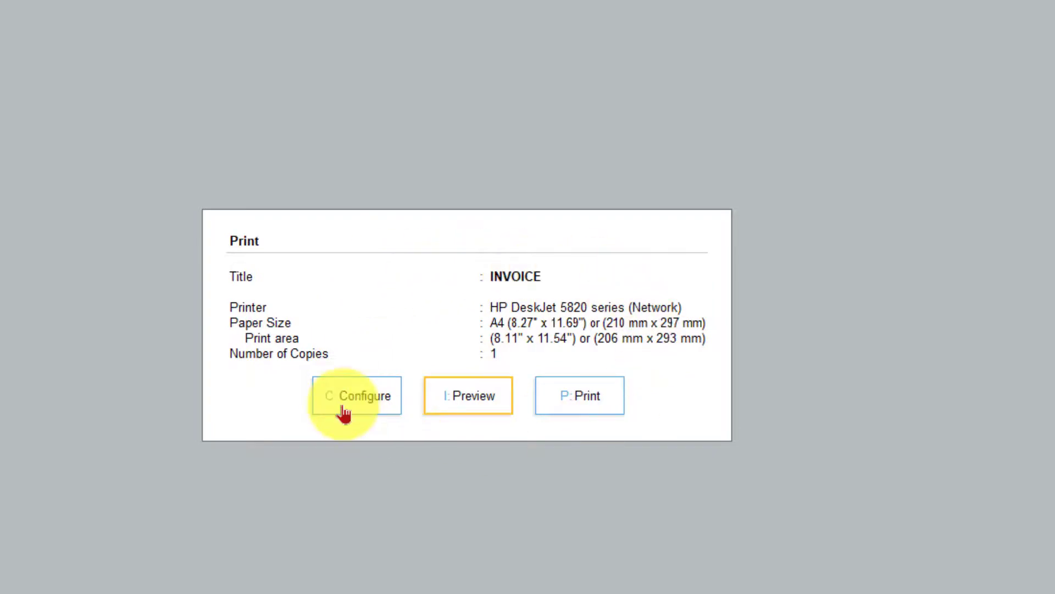
pyautogui.moveTo(444, 404)
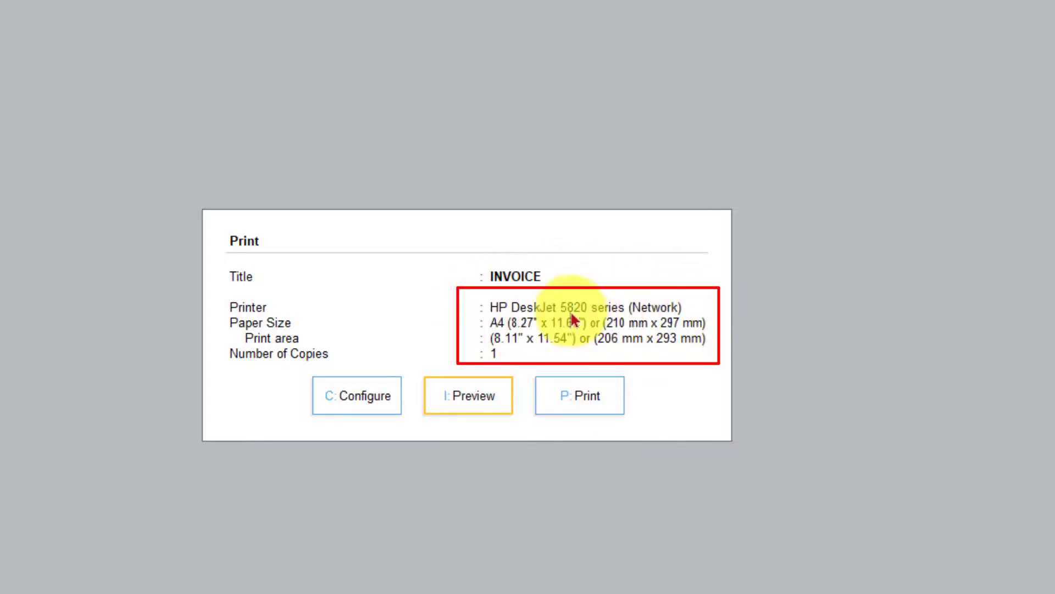
pyautogui.moveTo(360, 428)
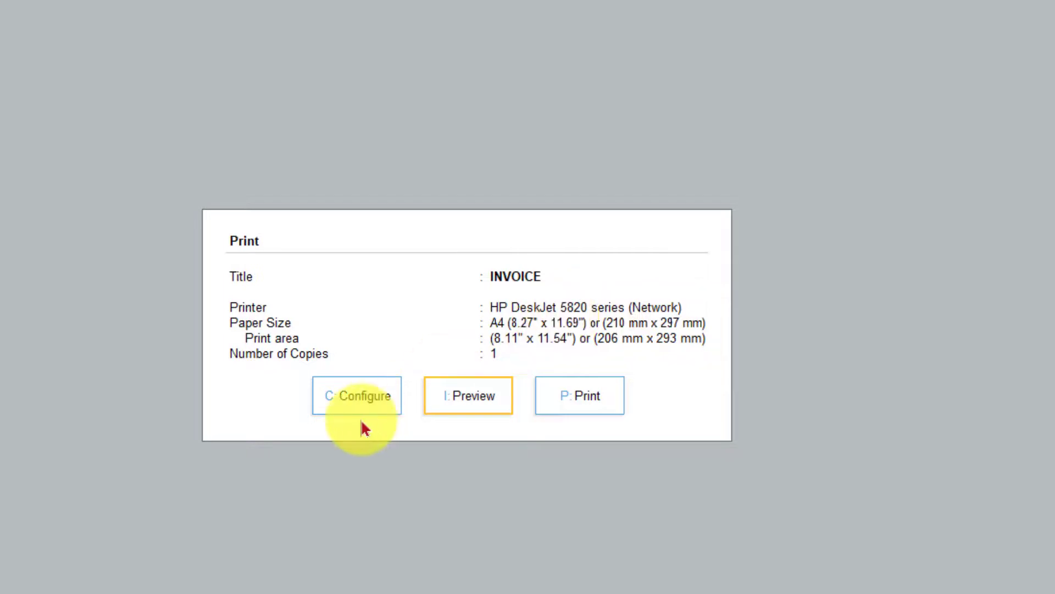
pyautogui.click(356, 394)
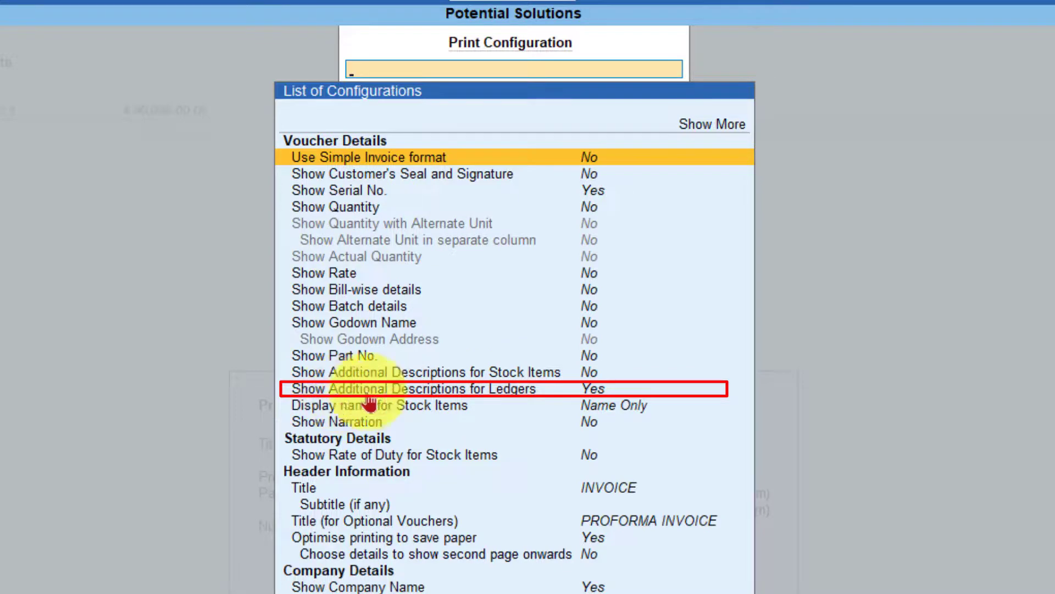
pyautogui.moveTo(609, 389)
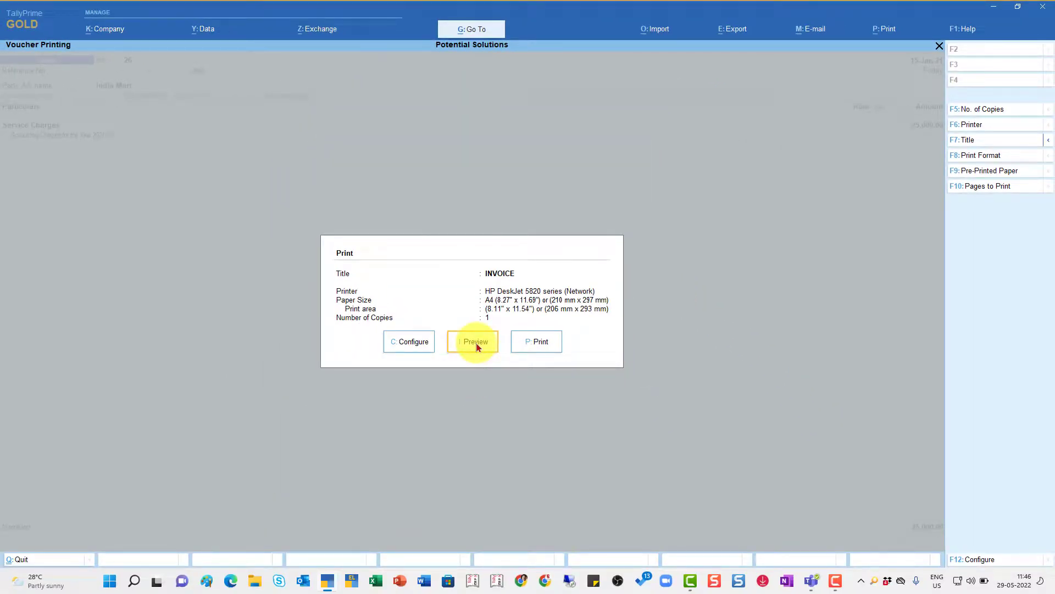
# Step: Preview the invoice and zoom in to read Service Charges 25,000 with its description line
pyautogui.click(472, 341)
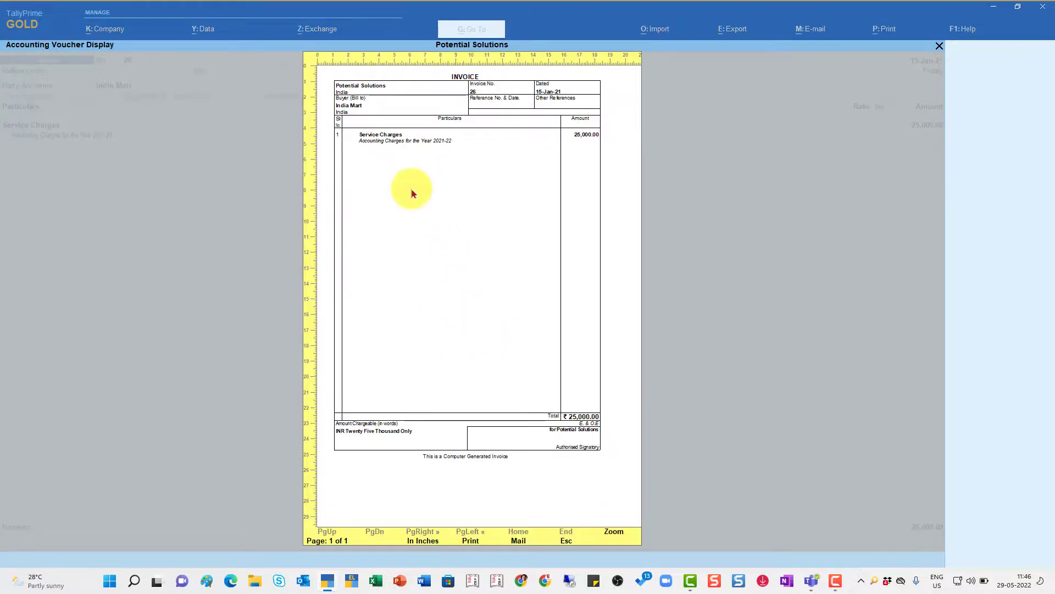
pyautogui.moveTo(613, 531)
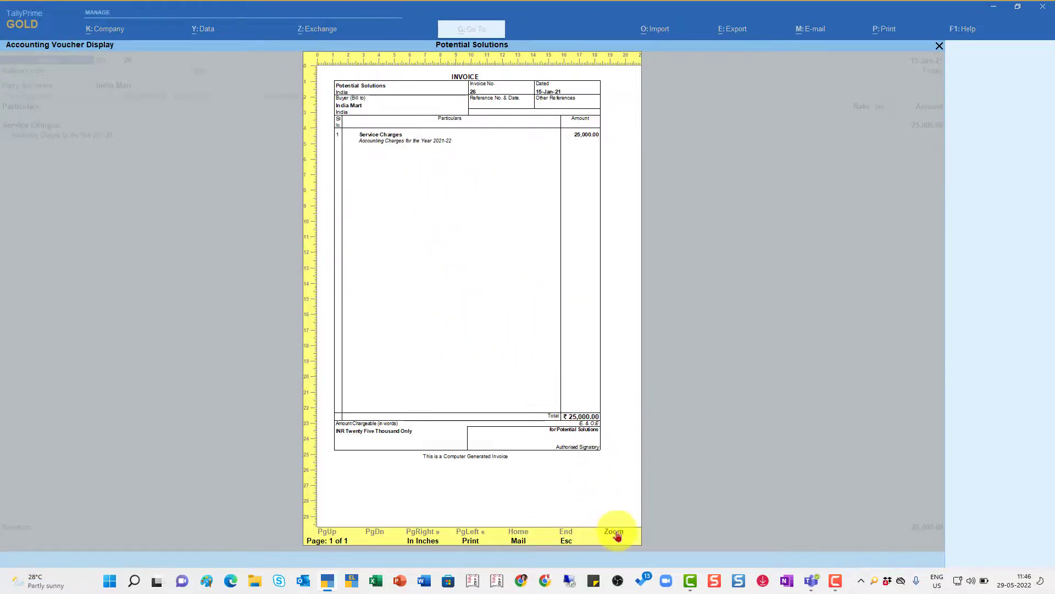
pyautogui.click(614, 531)
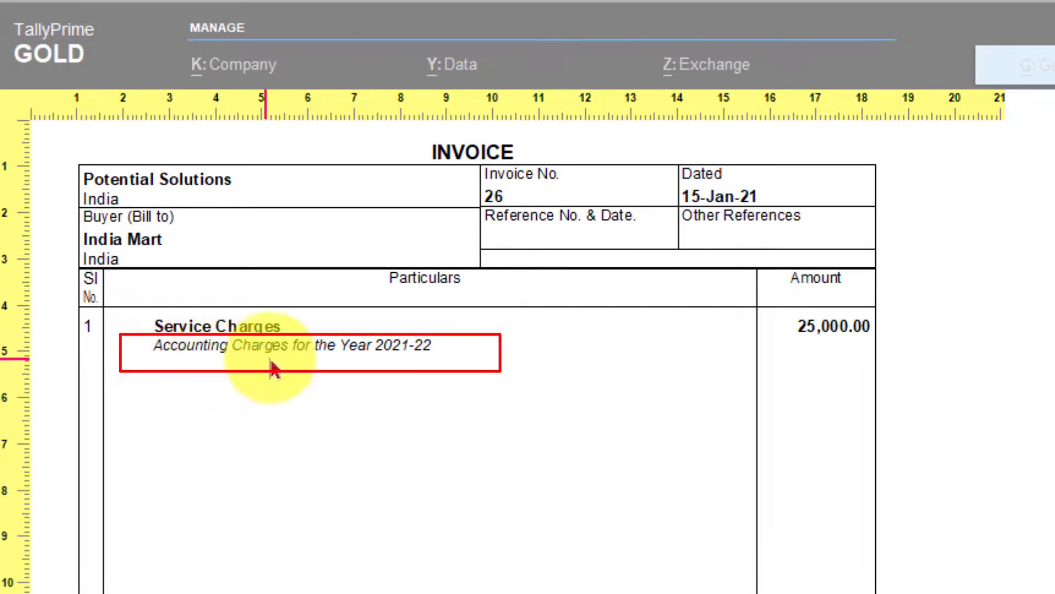
pyautogui.moveTo(435, 371)
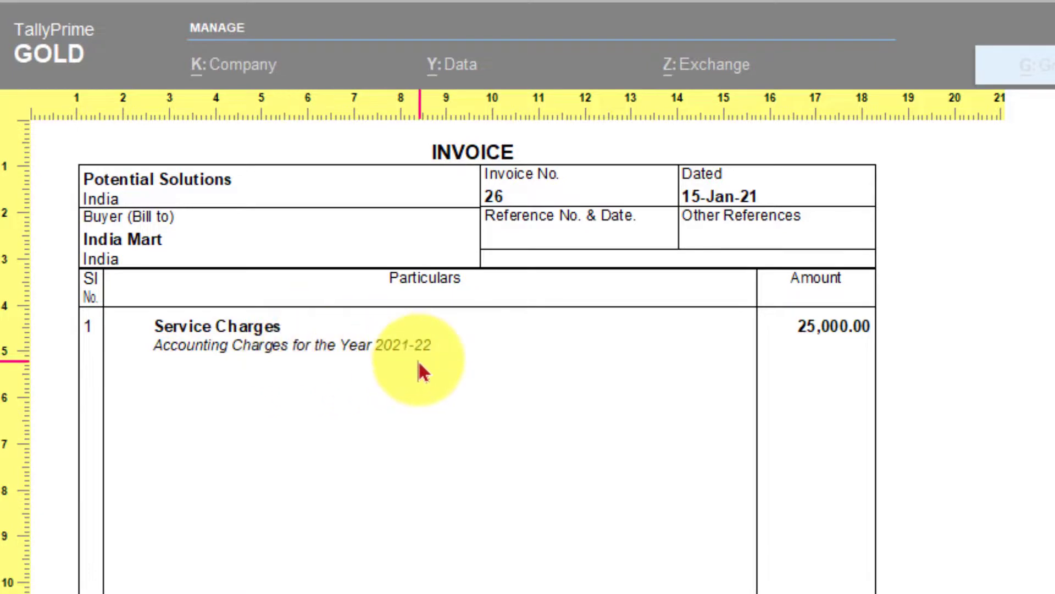
pyautogui.moveTo(414, 377)
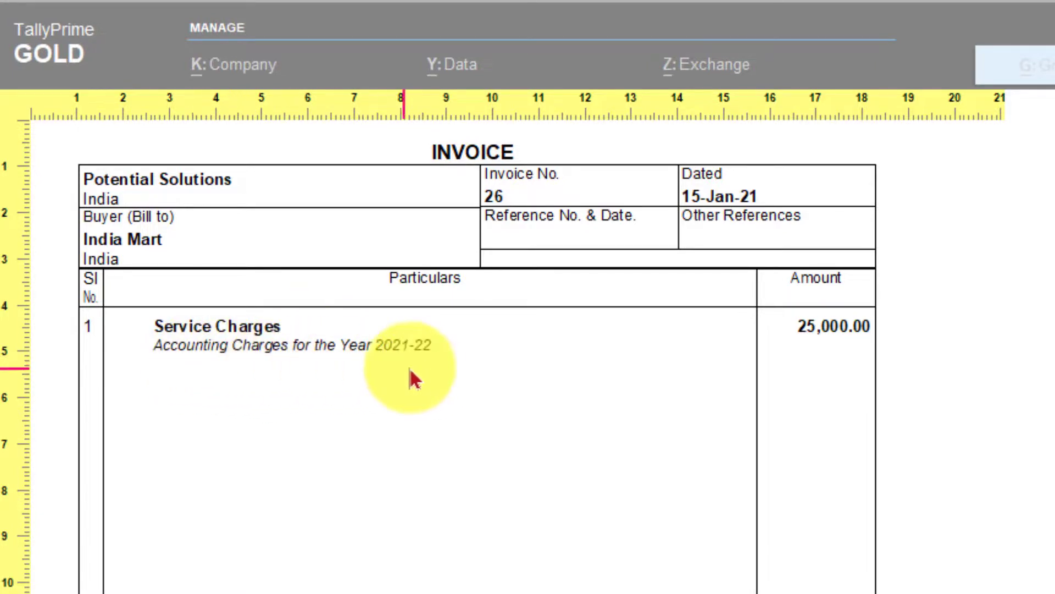
pyautogui.moveTo(494, 431)
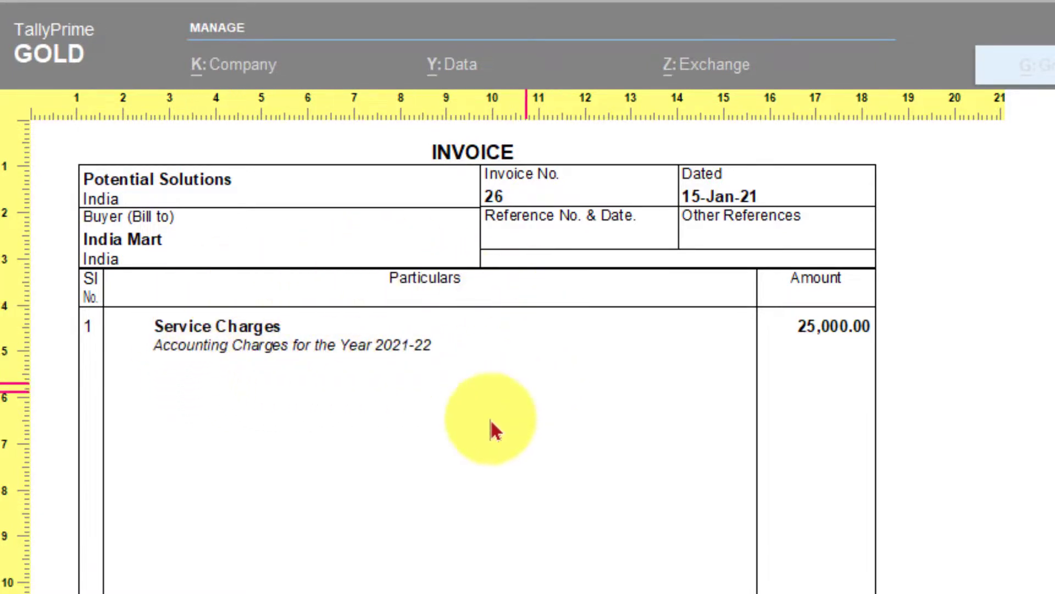